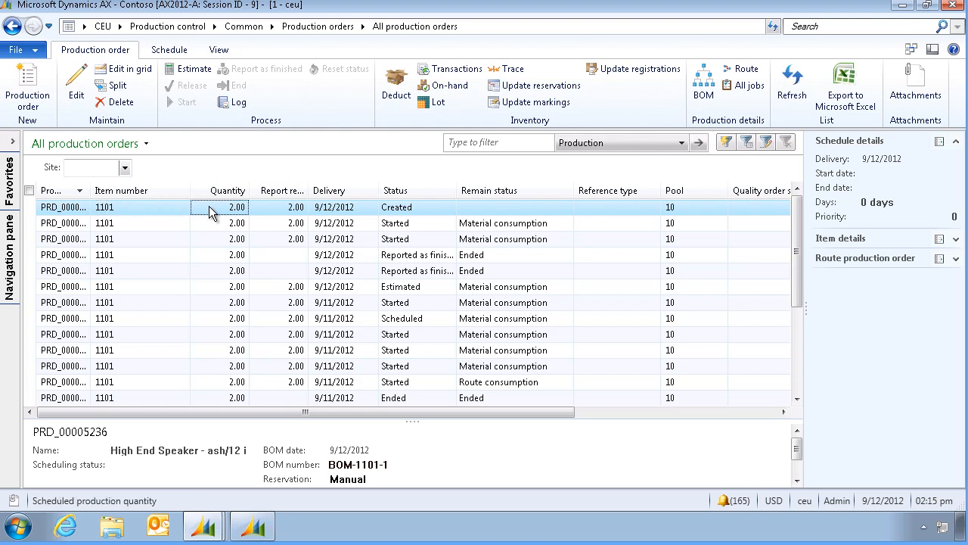
mouse_move(703, 83)
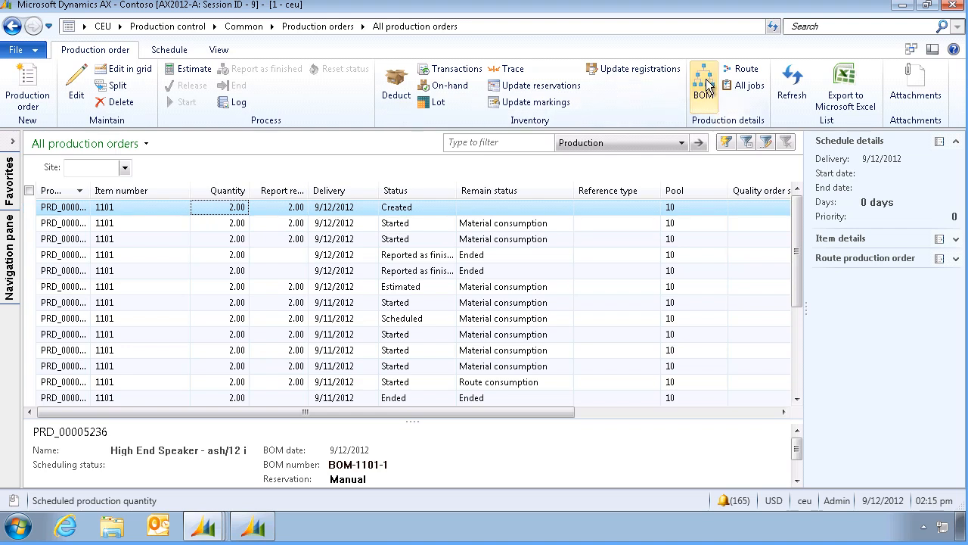
Step: Review the Installation Services line's general details on the order's bill of materials
left_click(704, 85)
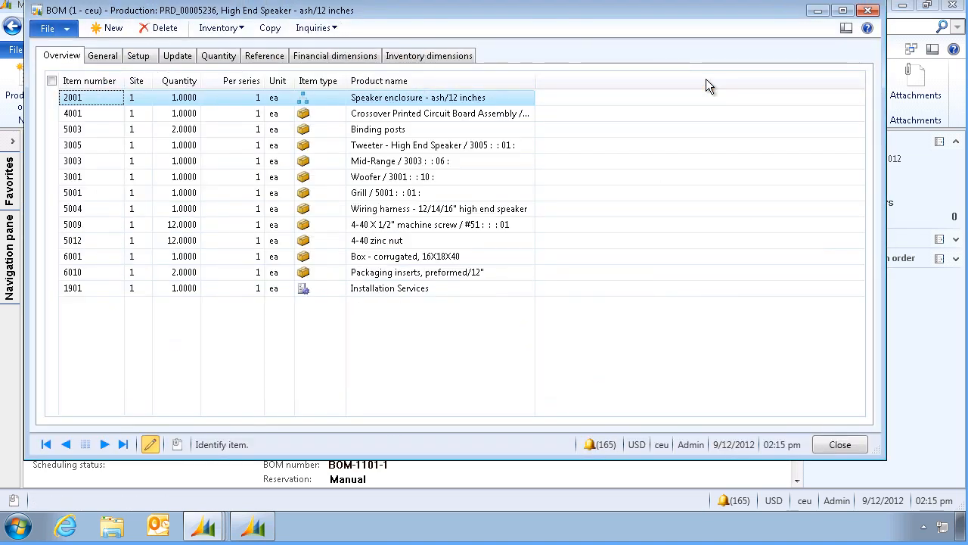
left_click(219, 288)
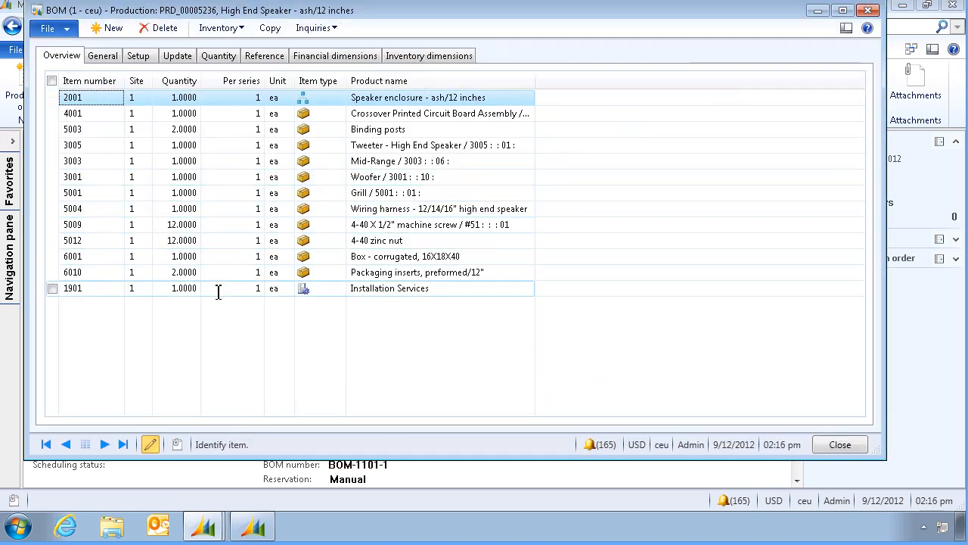
left_click(241, 288)
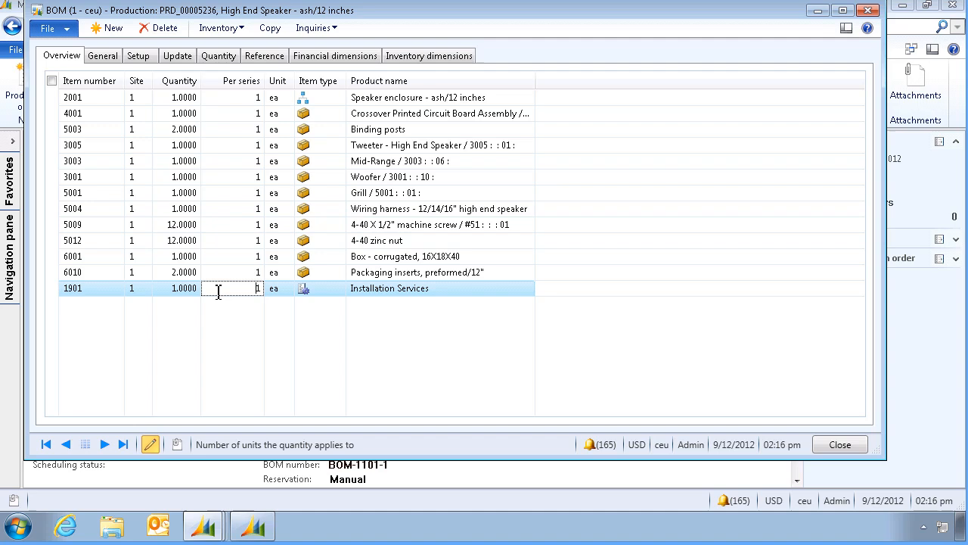
left_click(103, 55)
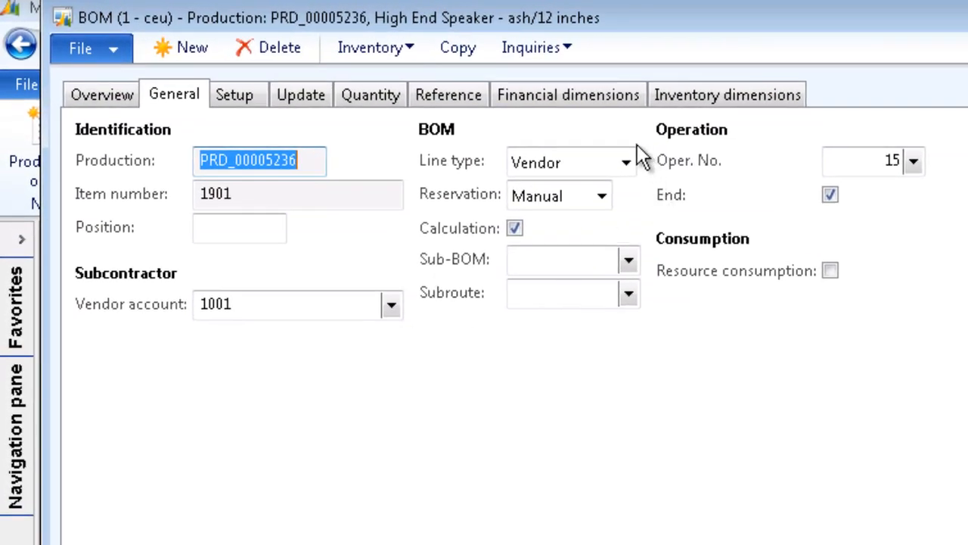
mouse_move(462, 170)
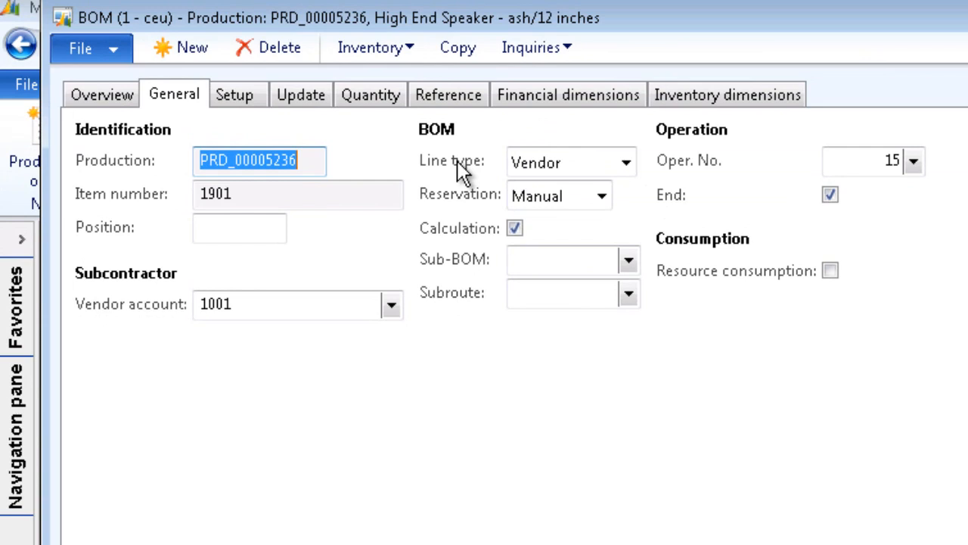
mouse_move(271, 377)
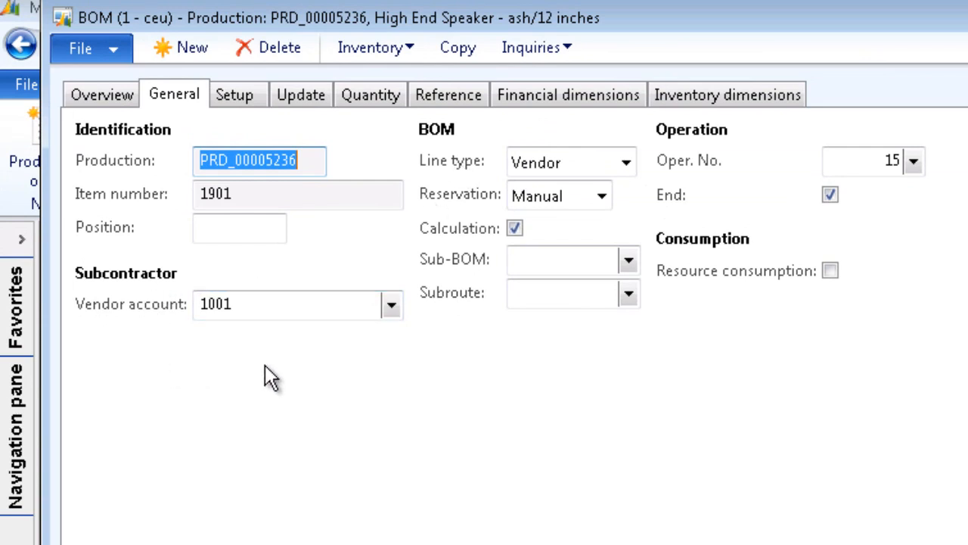
mouse_move(324, 301)
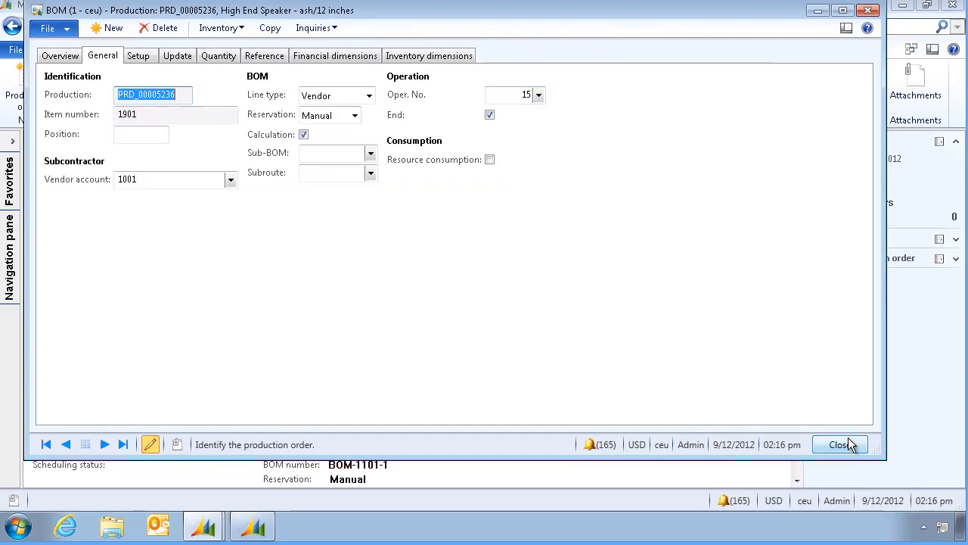
left_click(840, 444)
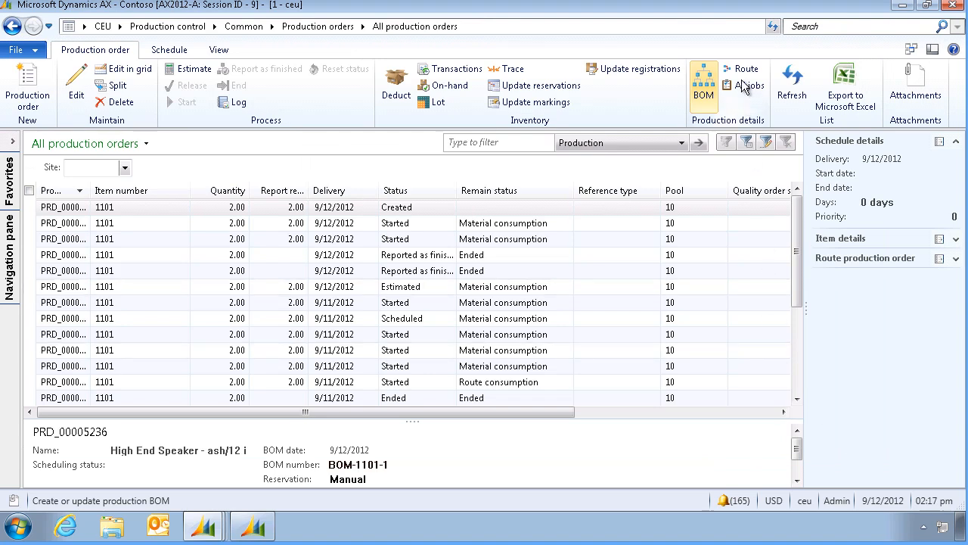
Step: Review the Install operation's general details on the production route
left_click(744, 68)
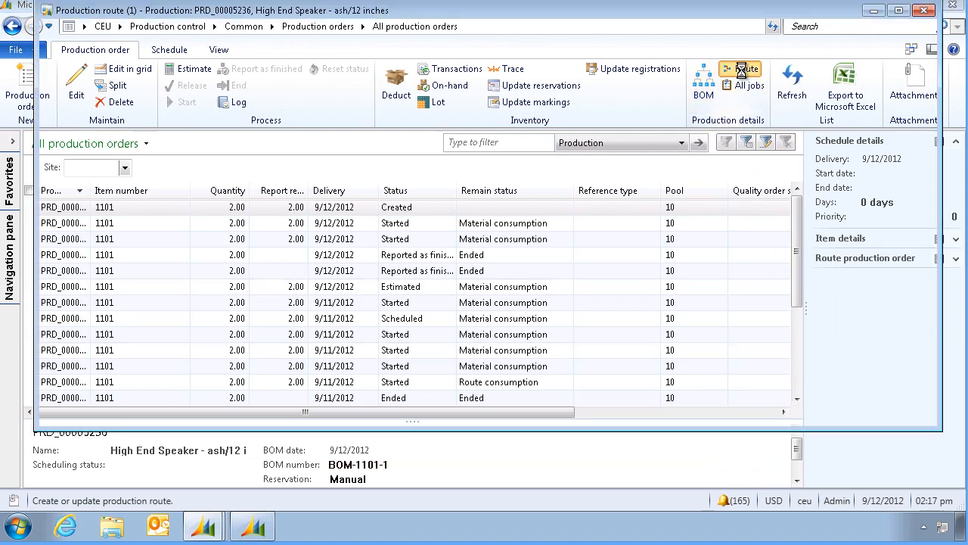
left_click(748, 76)
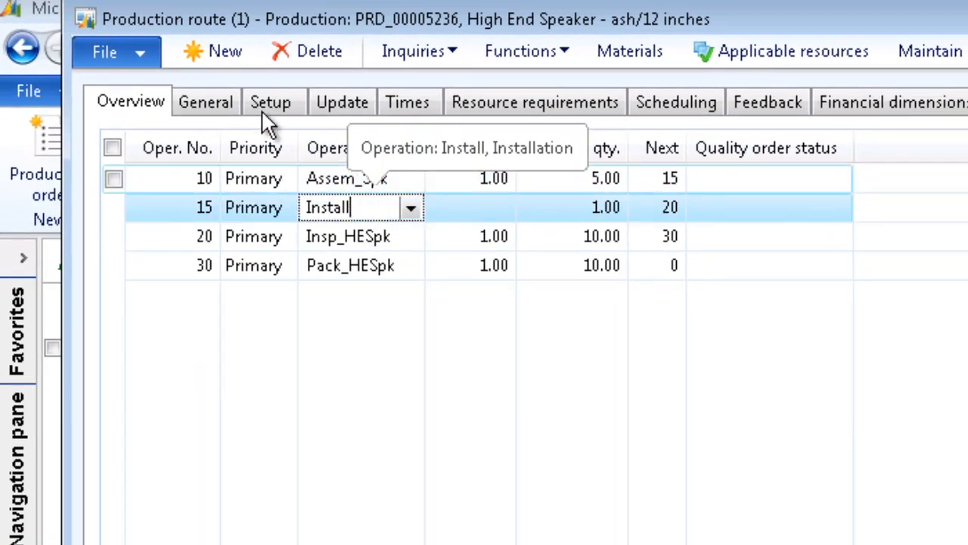
left_click(206, 102)
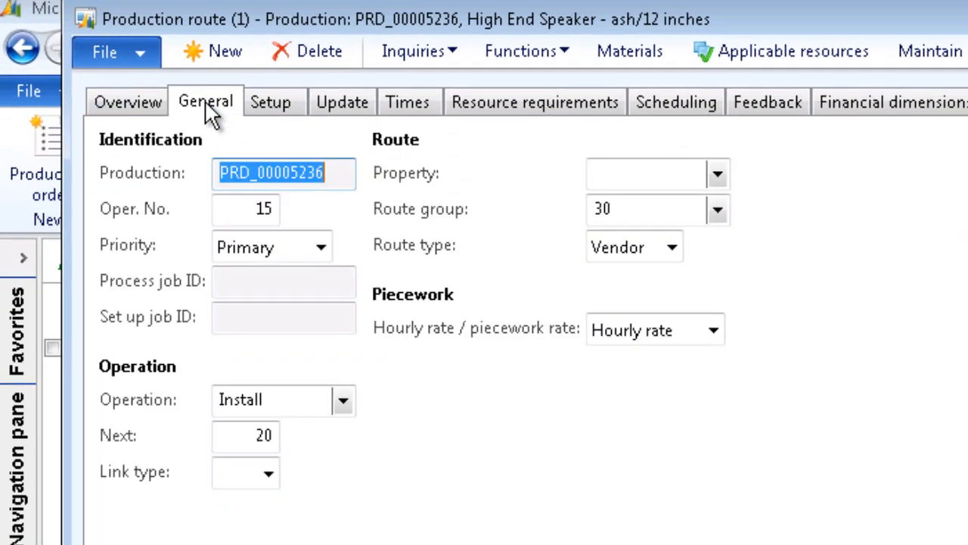
mouse_move(711, 273)
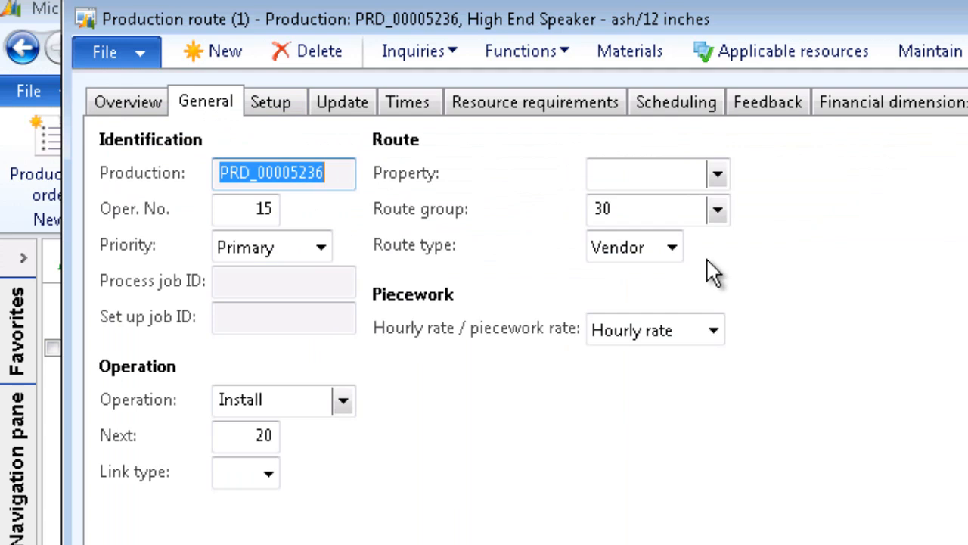
mouse_move(740, 256)
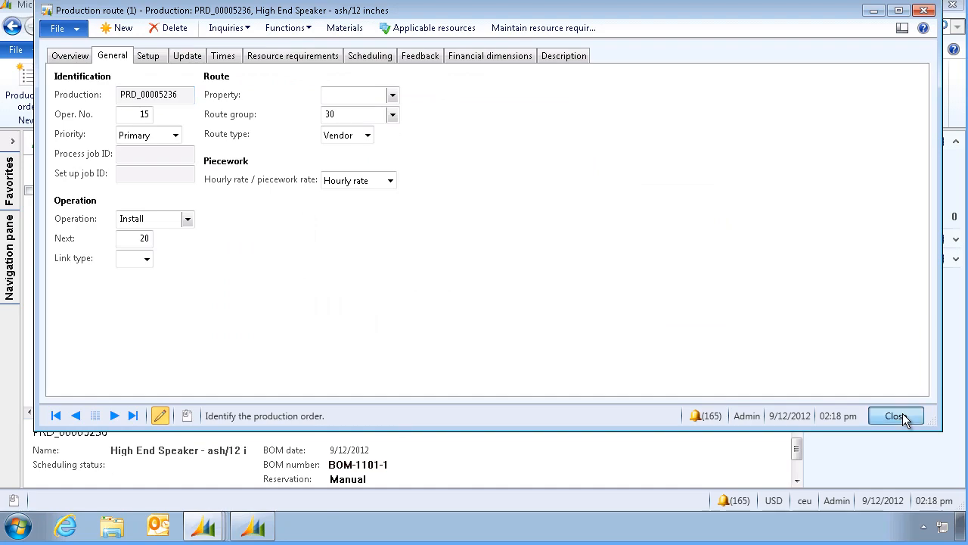
left_click(896, 416)
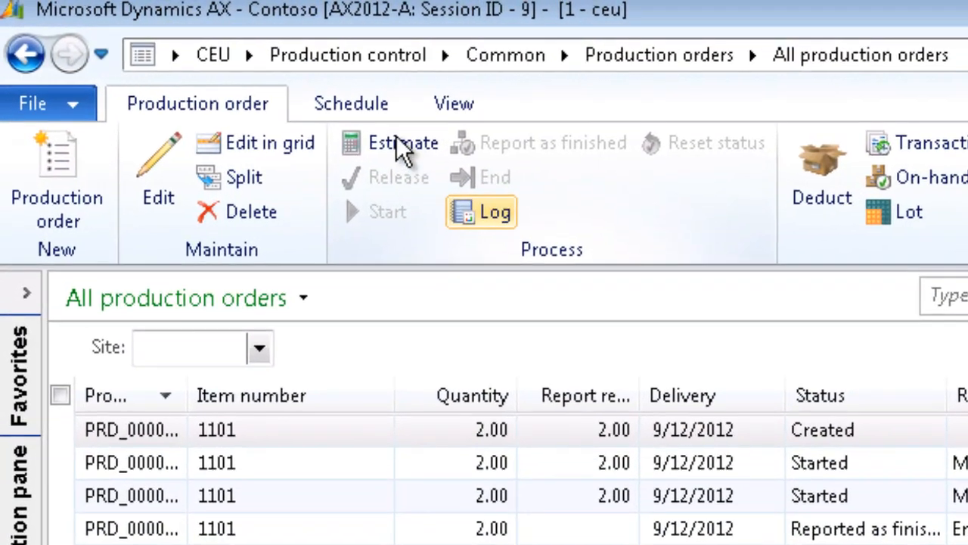
Step: Estimate the order, then verify the BOM links purchase order 000477 to operation 15
left_click(402, 143)
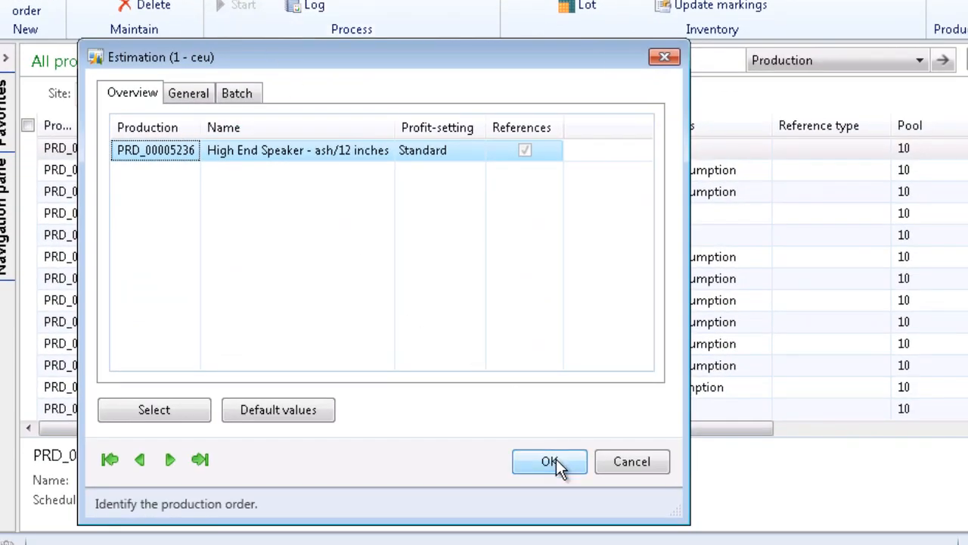
left_click(549, 461)
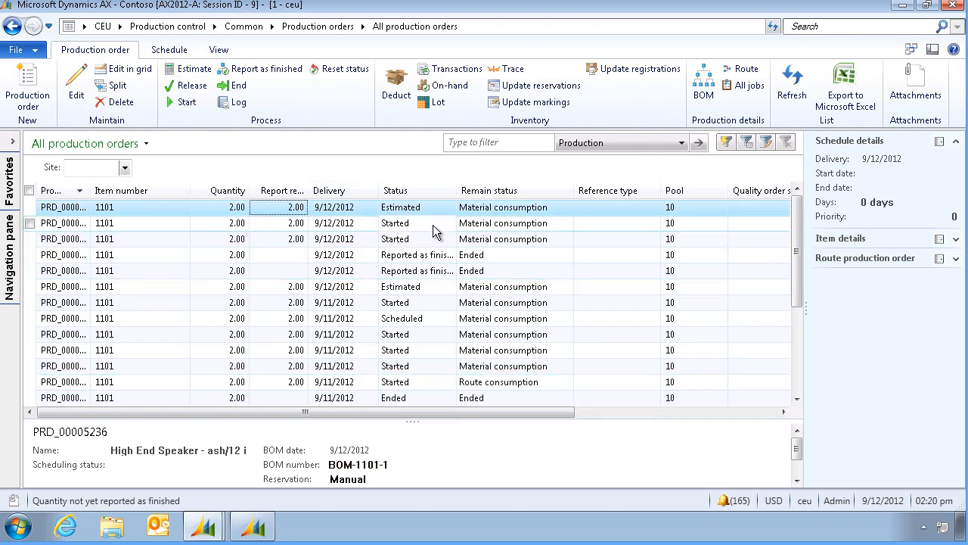
left_click(703, 83)
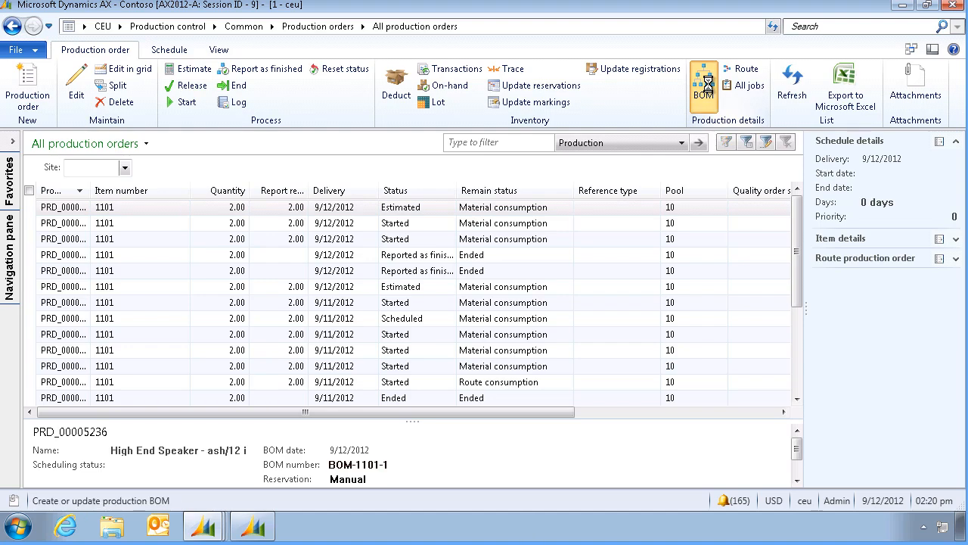
left_click(704, 84)
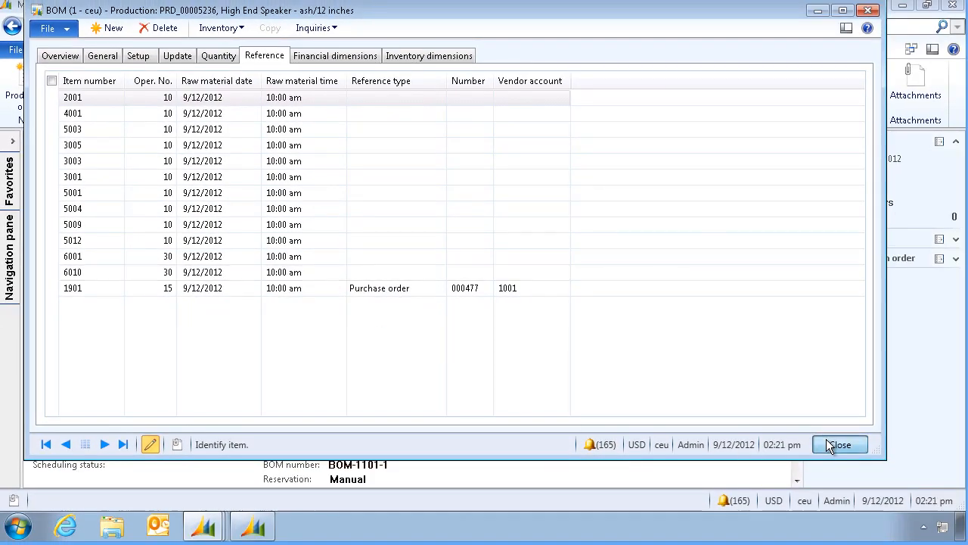
left_click(839, 444)
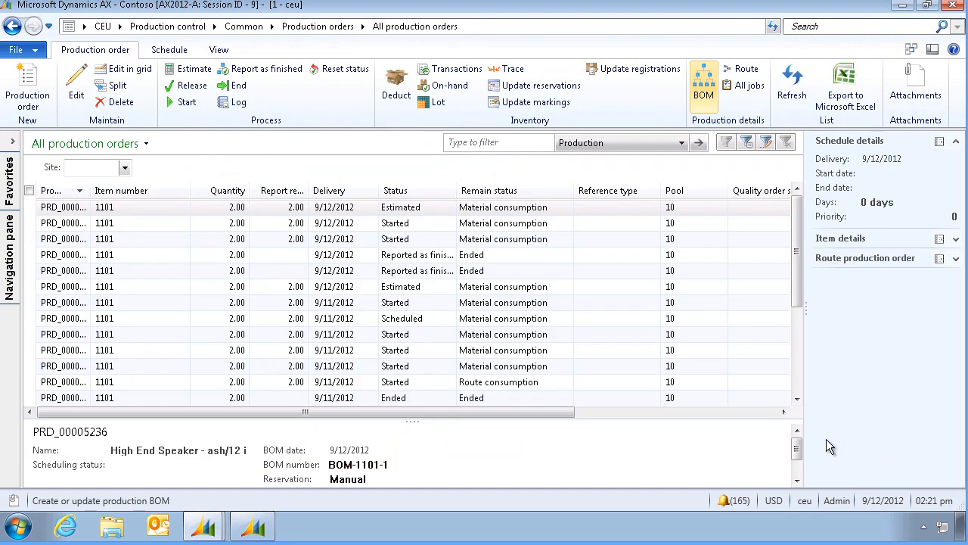
left_click(140, 207)
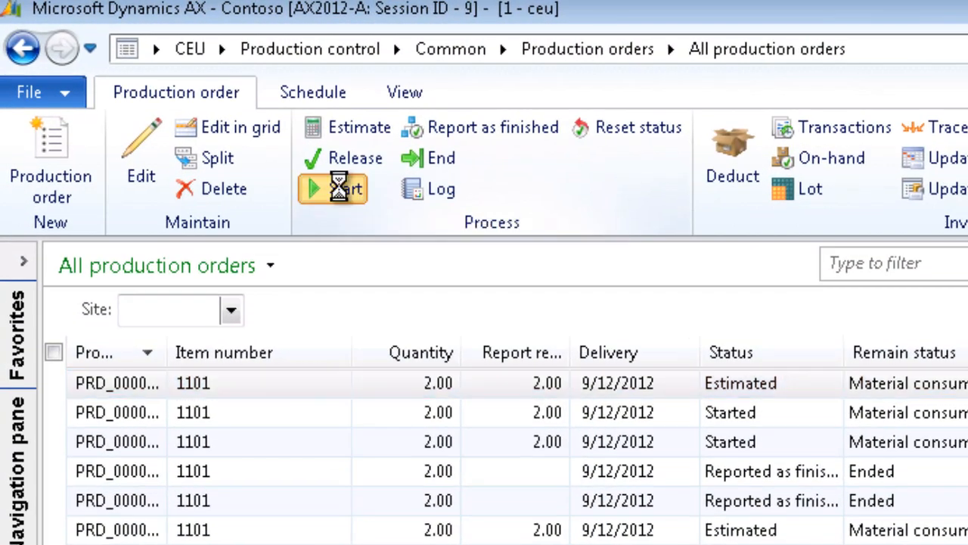
Step: Start PRD_00005236 so it shows Started status with the job scheduled
left_click(333, 189)
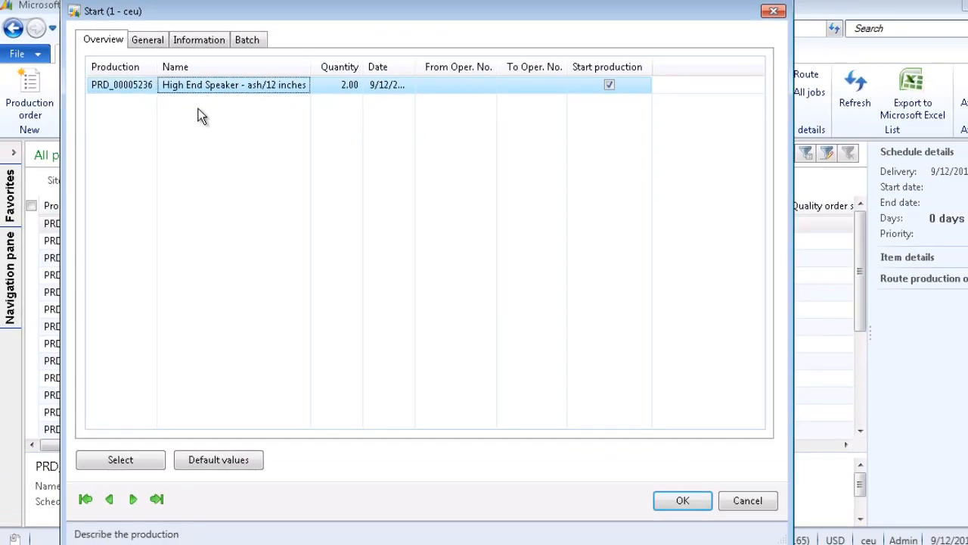
mouse_move(681, 500)
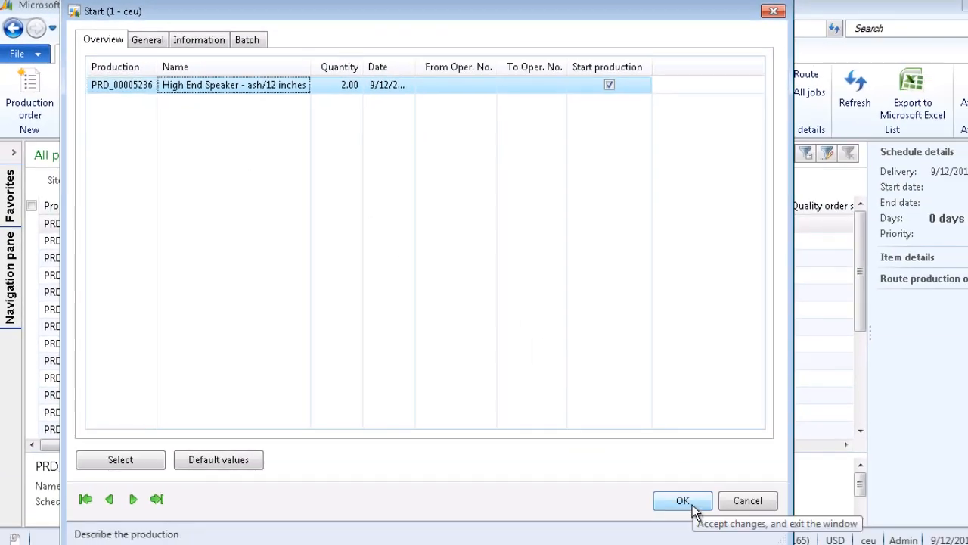
left_click(682, 500)
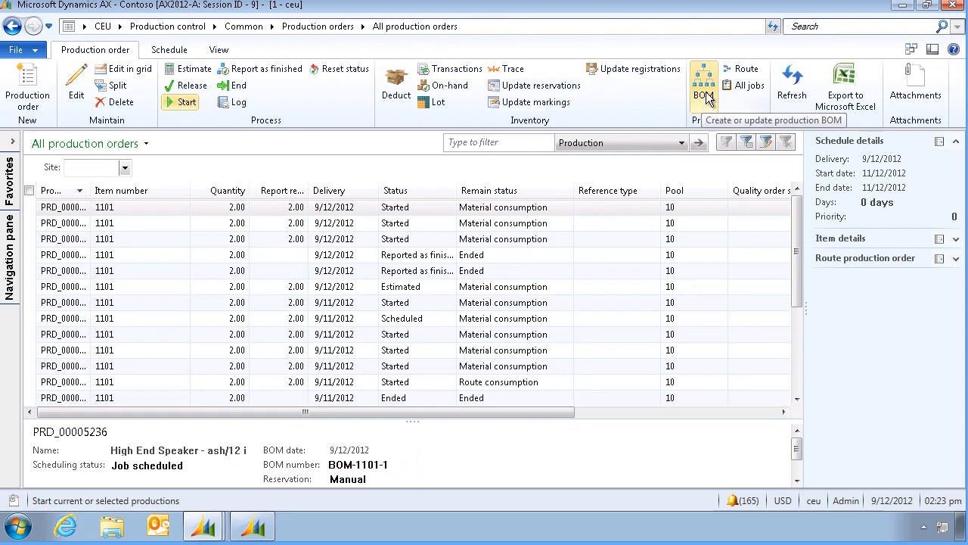
left_click(703, 83)
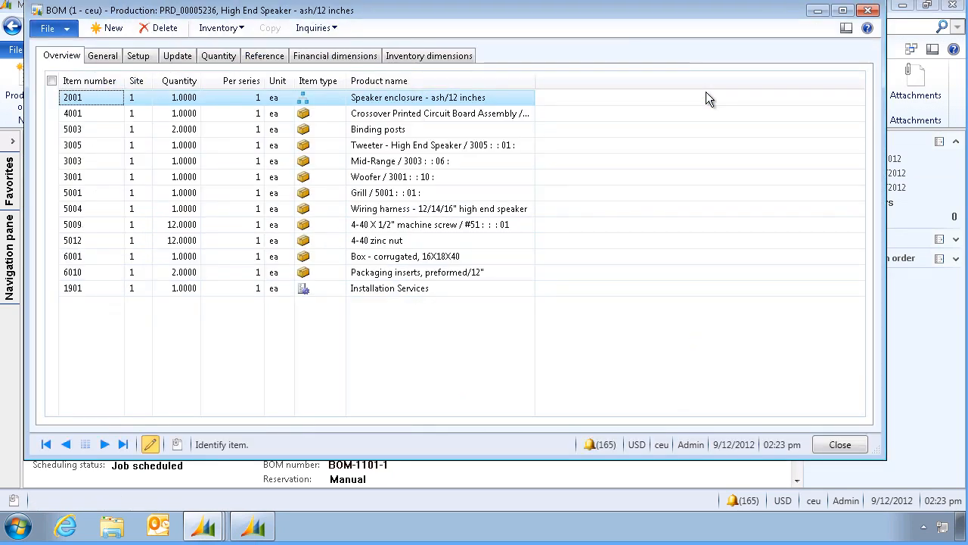
left_click(218, 55)
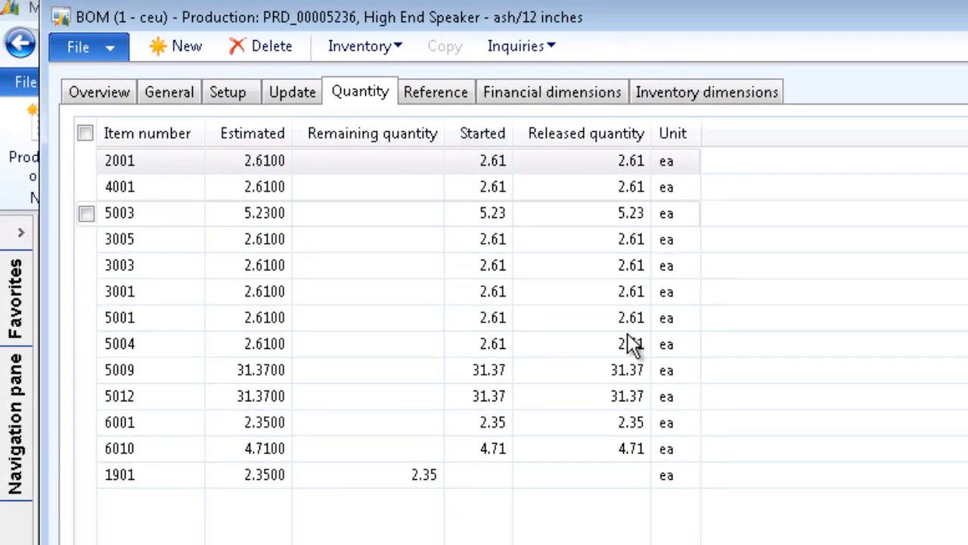
left_click(581, 475)
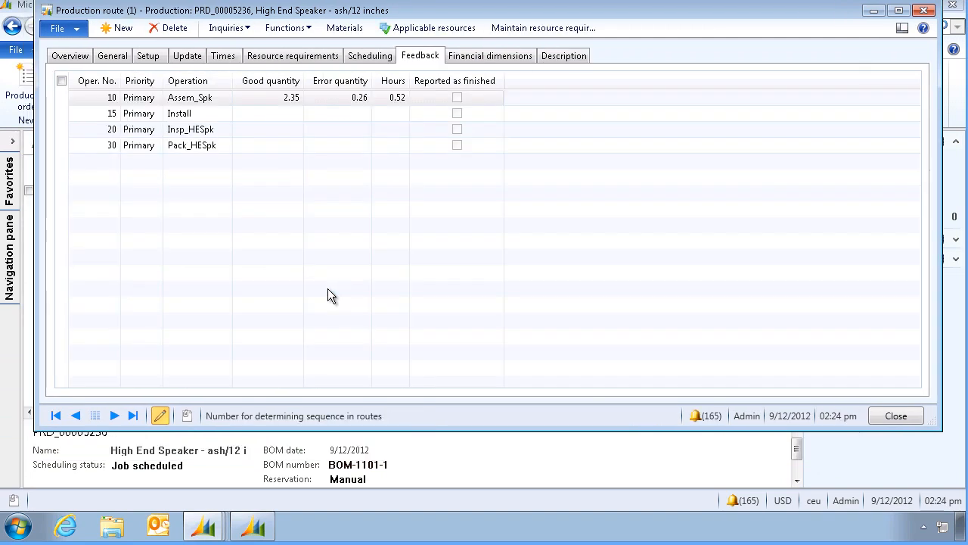
left_click(267, 113)
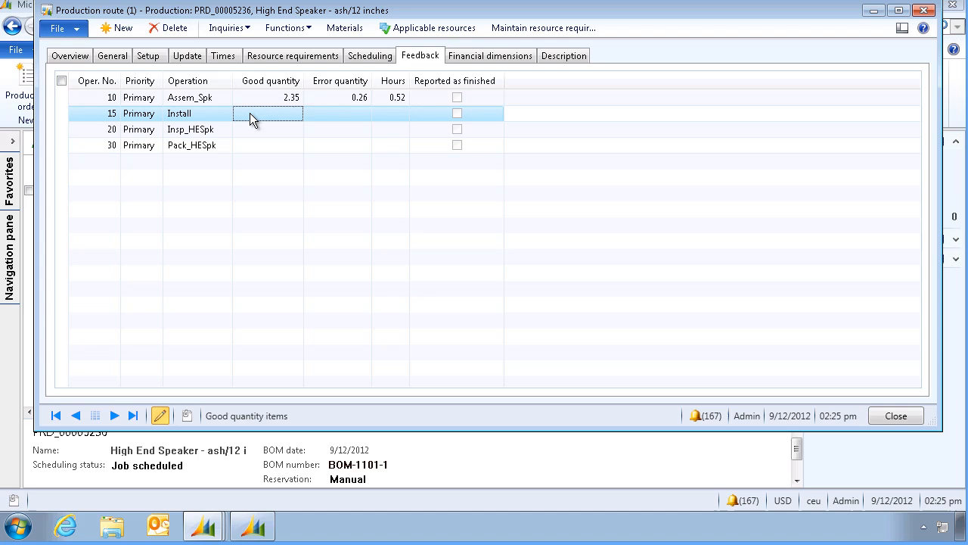
left_click(896, 416)
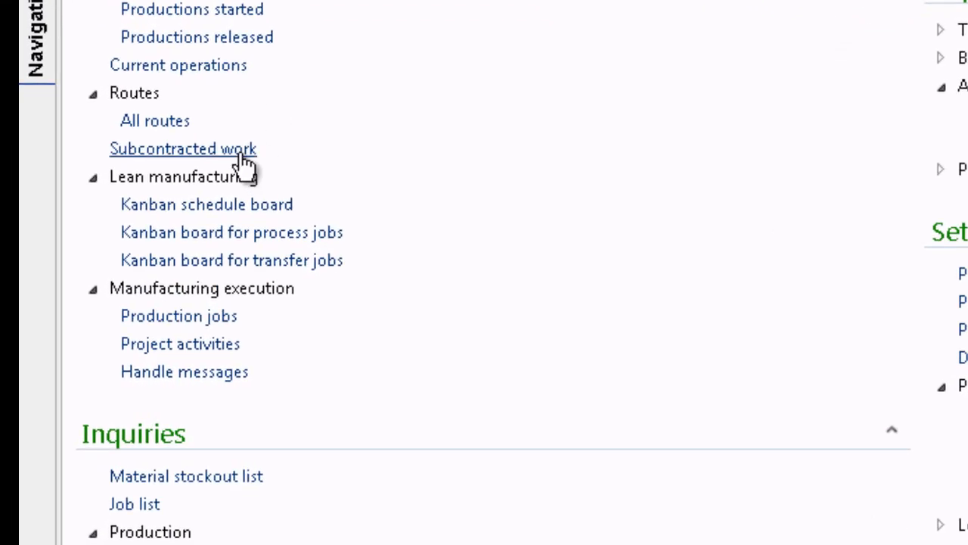
Step: Open subcontracted purchase order 000477 and bring up its product receipt posting form
left_click(183, 148)
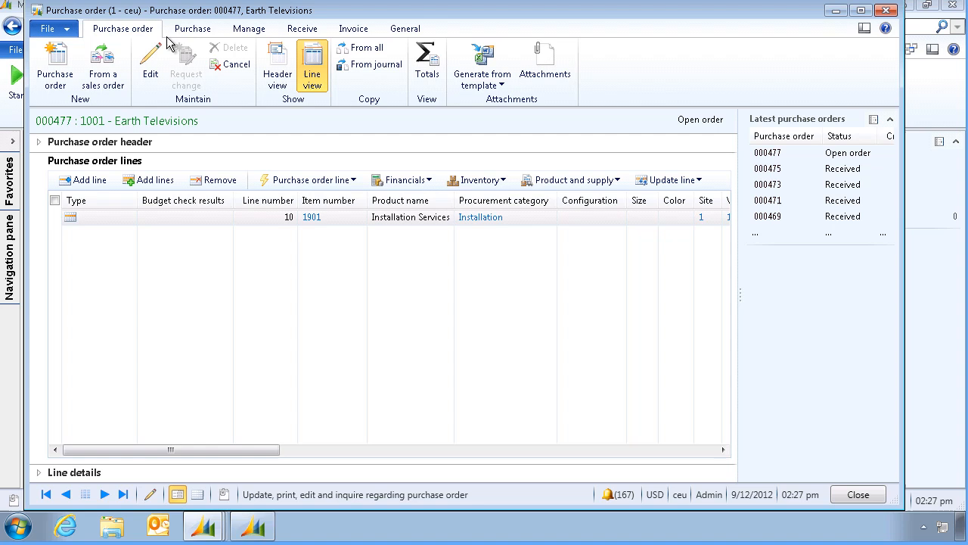
left_click(302, 28)
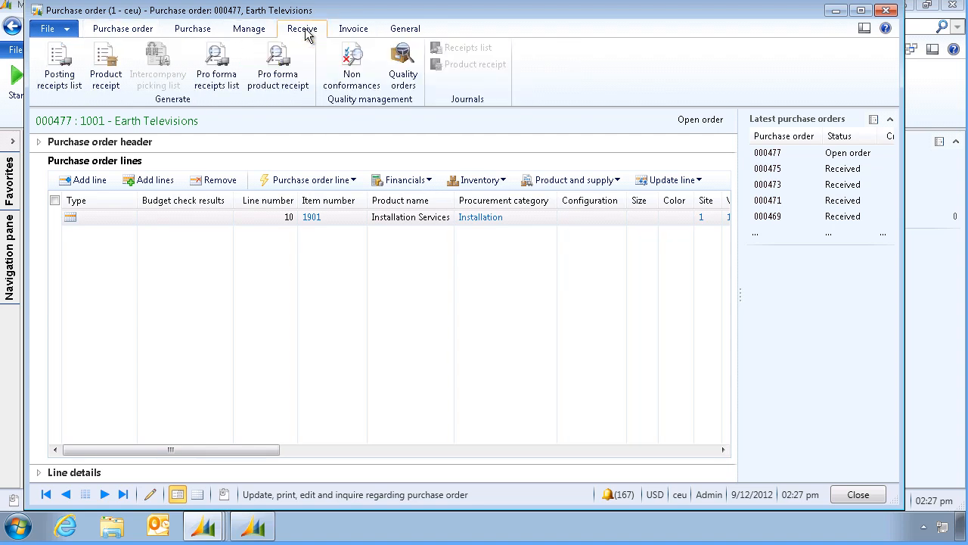
left_click(105, 65)
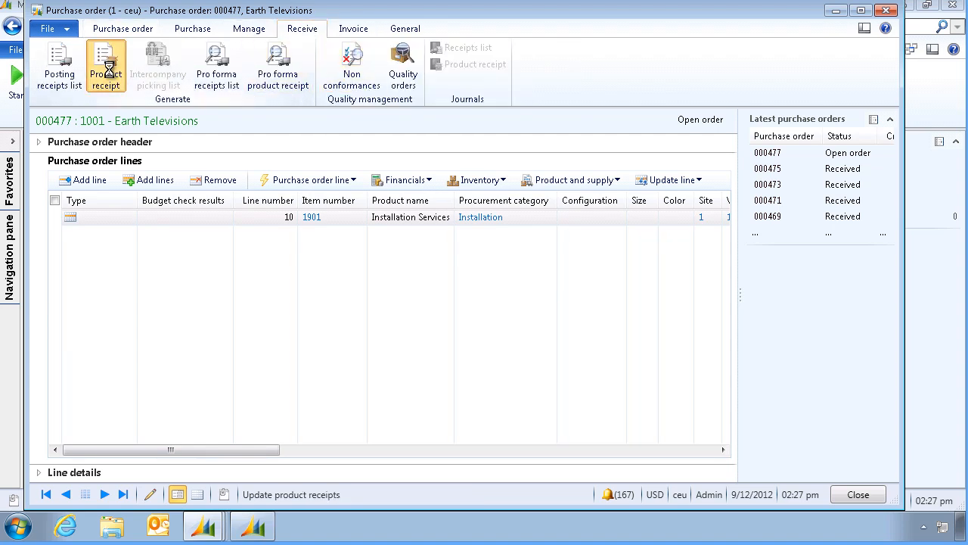
left_click(105, 65)
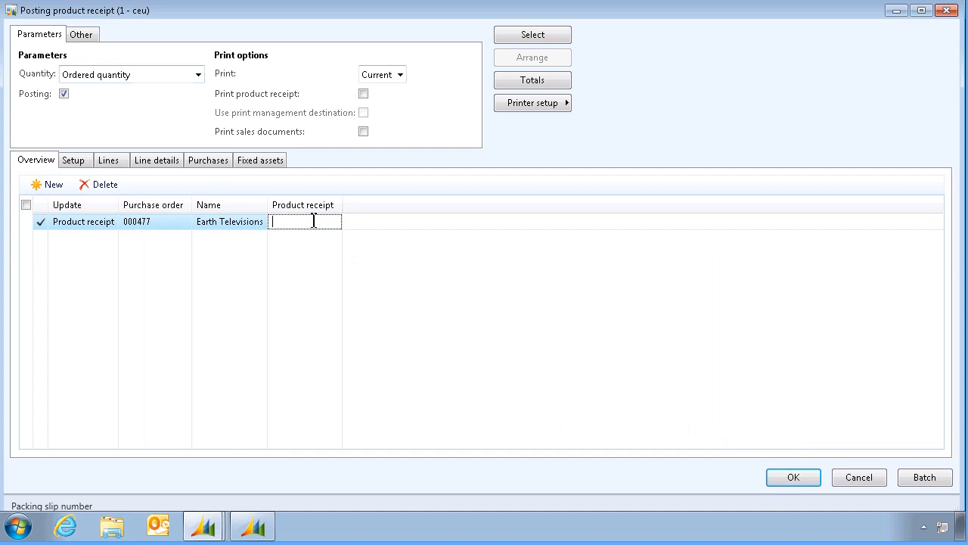
Step: Post product receipt R0033 for purchase order 000477 and dismiss the Infolog
type("R0033")
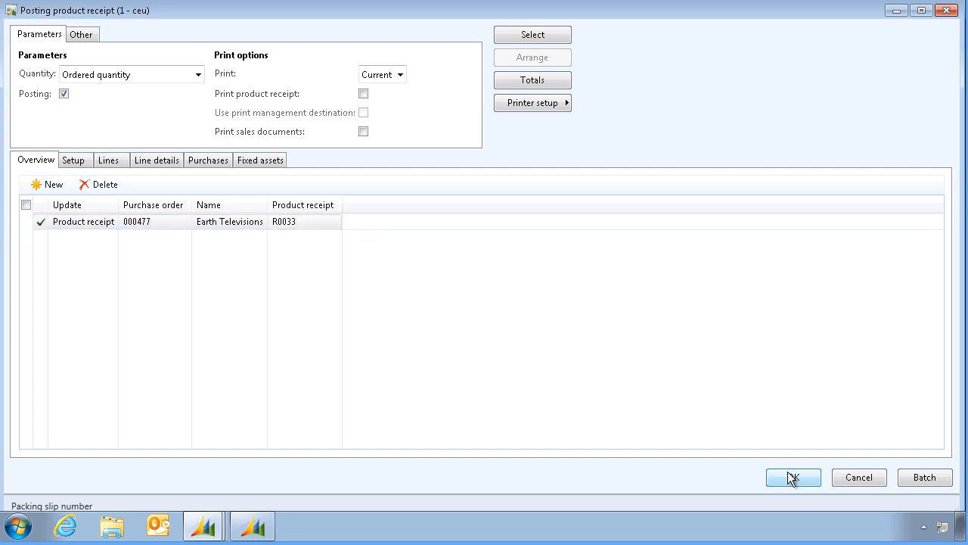
left_click(793, 478)
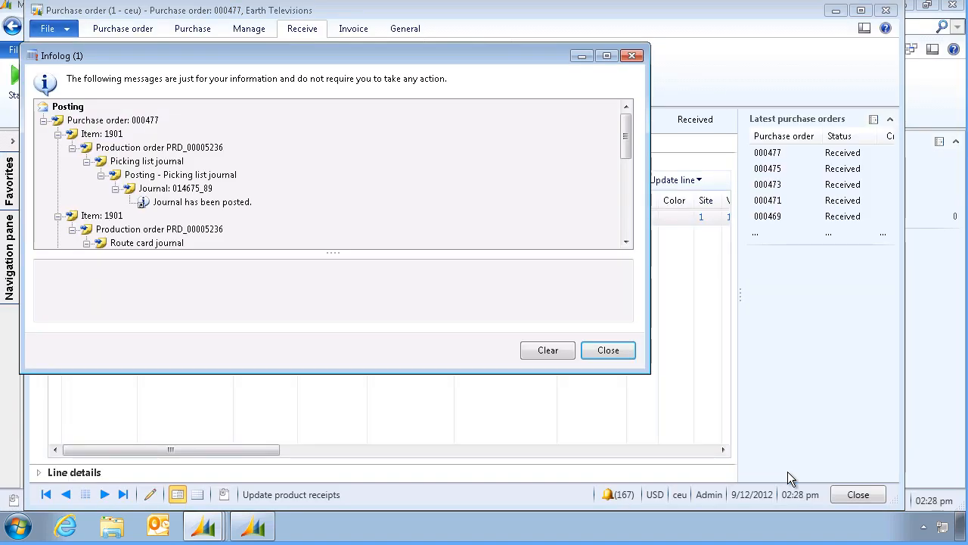
mouse_move(67, 206)
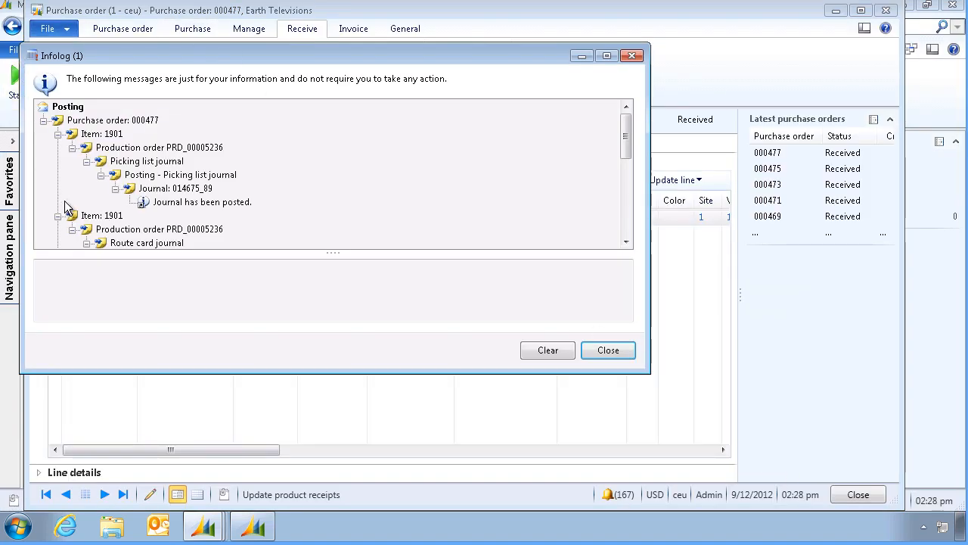
mouse_move(301, 230)
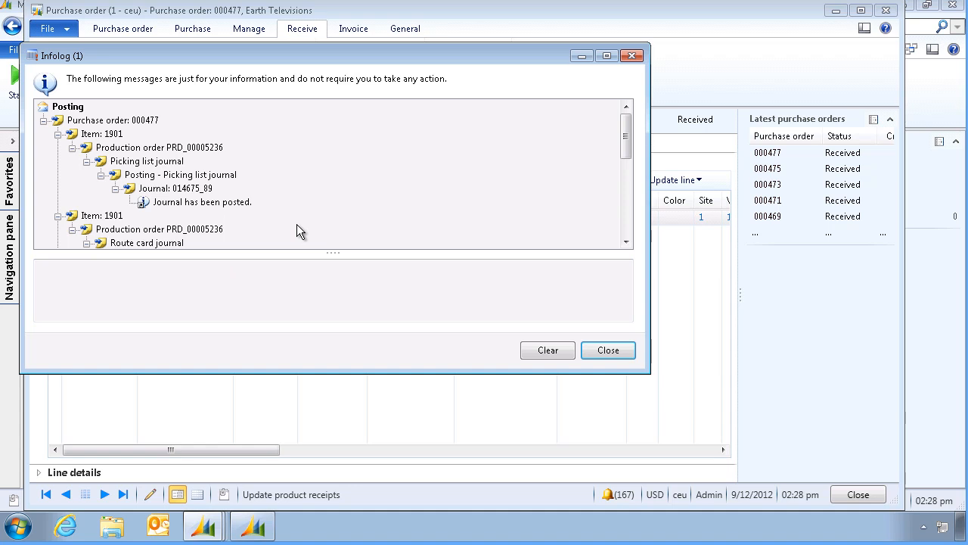
left_click(607, 349)
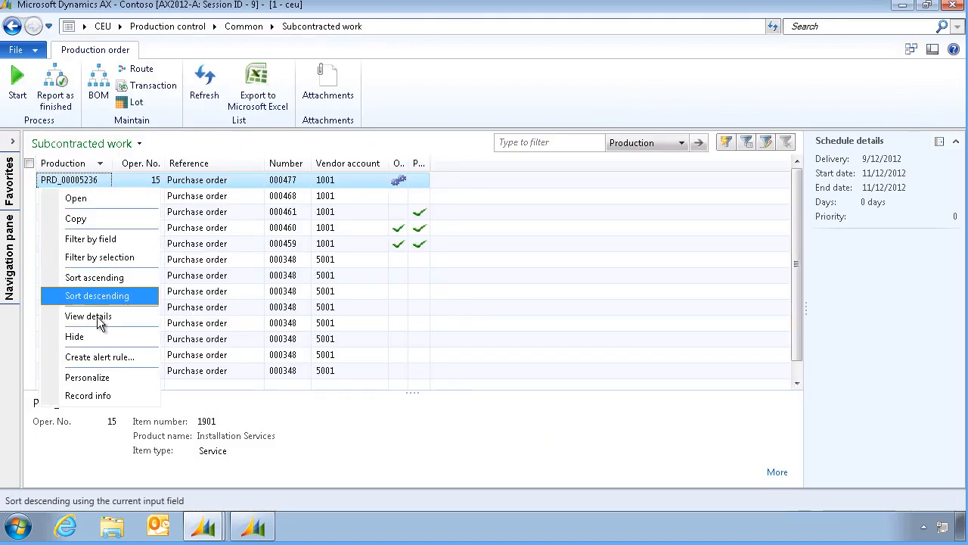
Step: Confirm the Installation Services BOM line shows 2.76 released
left_click(88, 316)
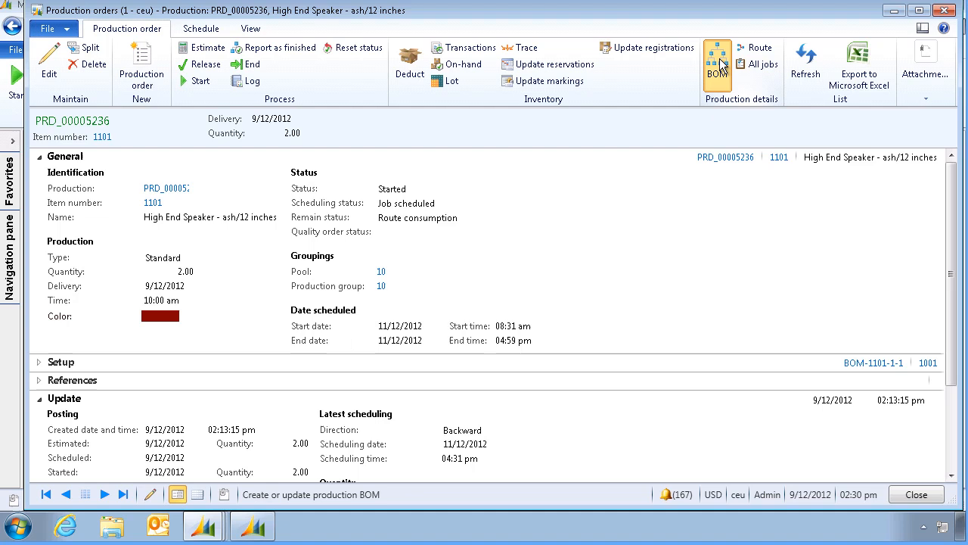
left_click(717, 65)
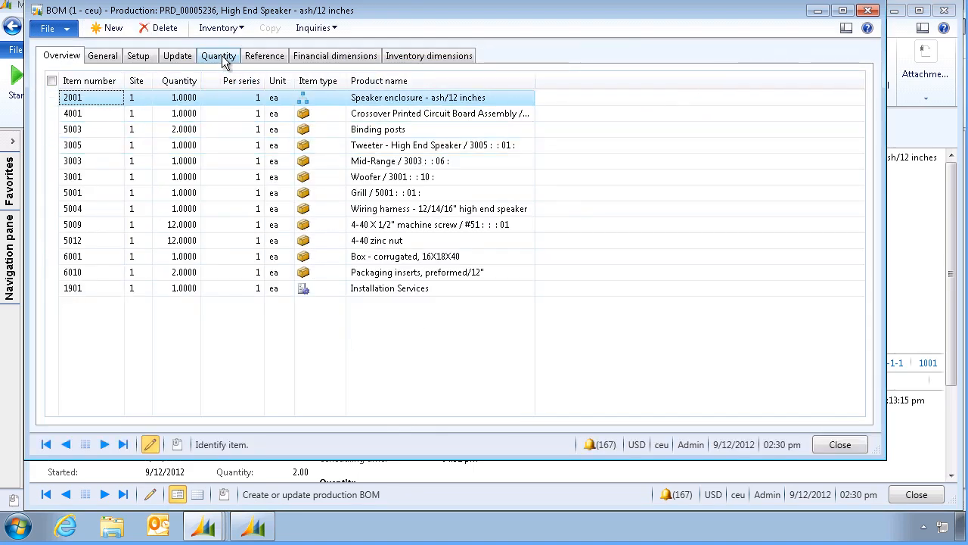
left_click(218, 55)
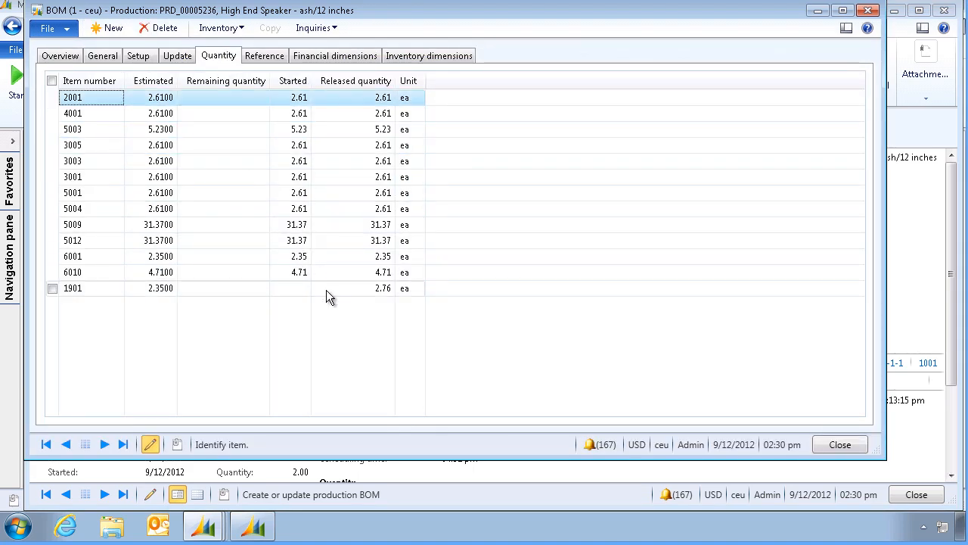
left_click(355, 288)
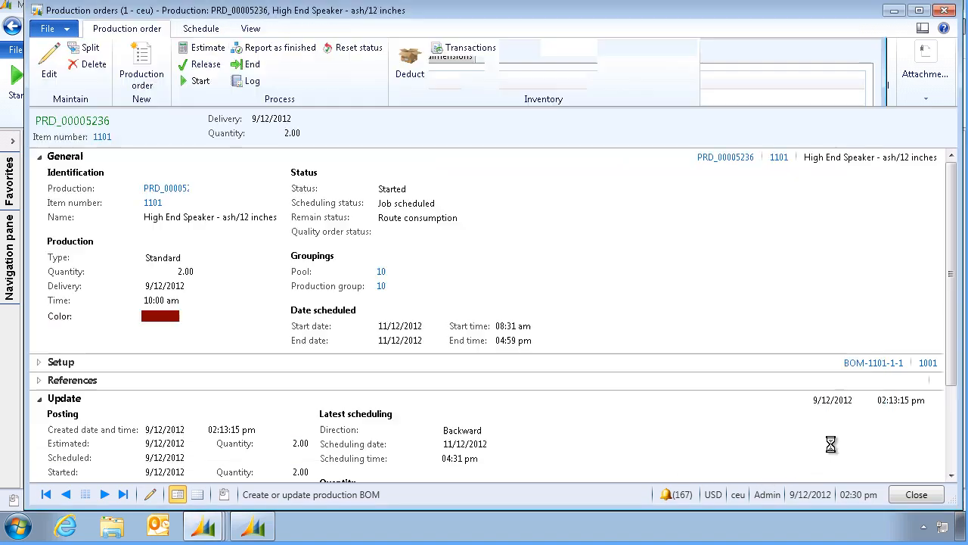
Step: Confirm route operation 15 is reported finished with 2.76 good quantity
left_click(754, 48)
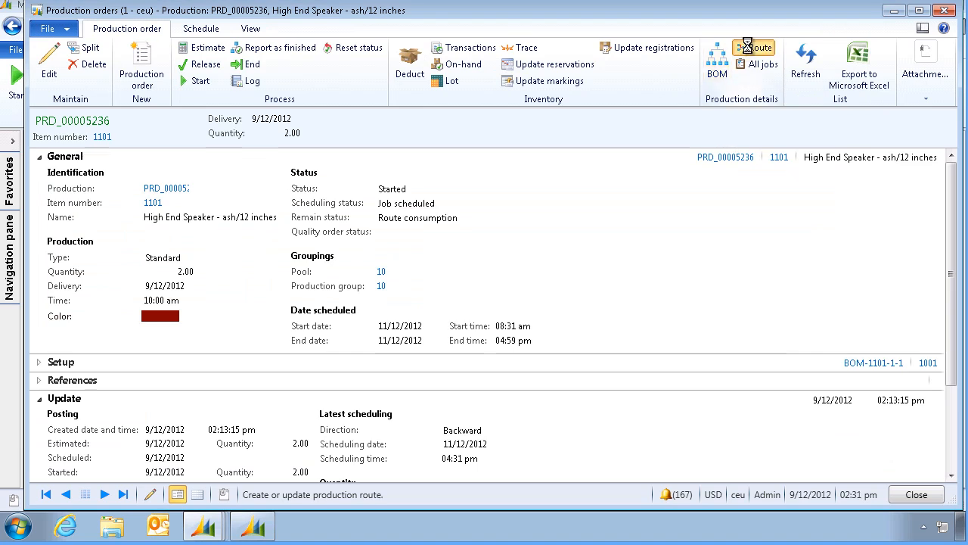
left_click(754, 48)
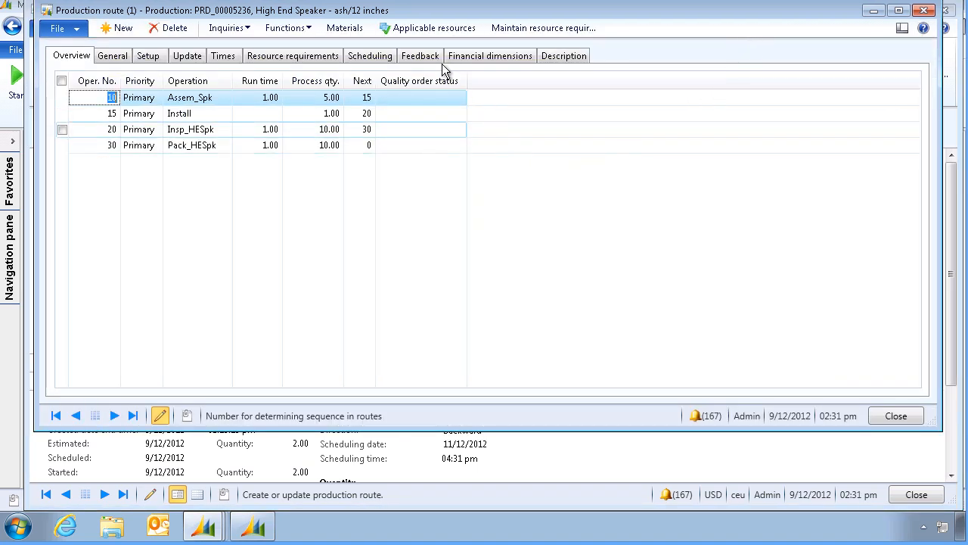
left_click(419, 55)
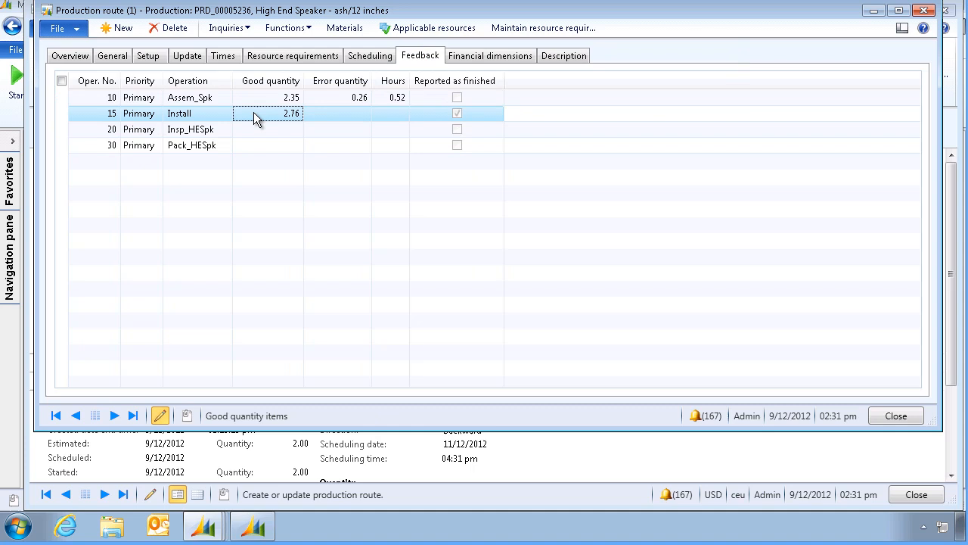